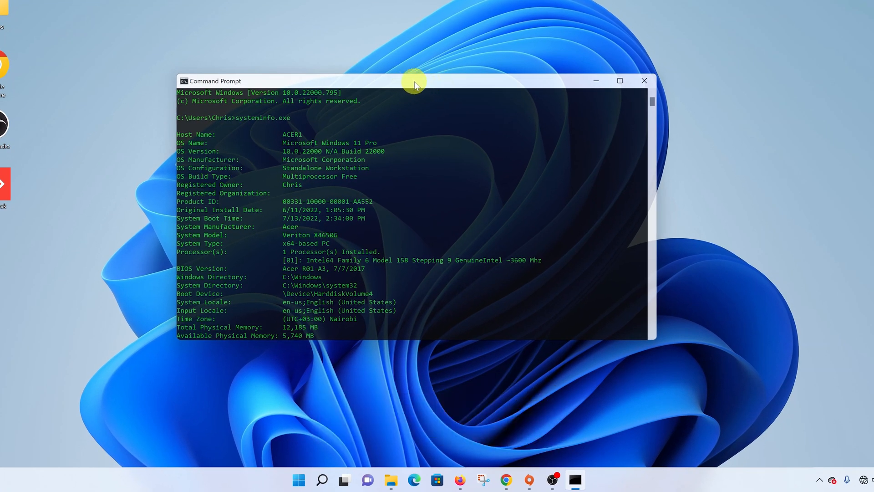
Open the Command Prompt window menu from the title bar
right_click(415, 84)
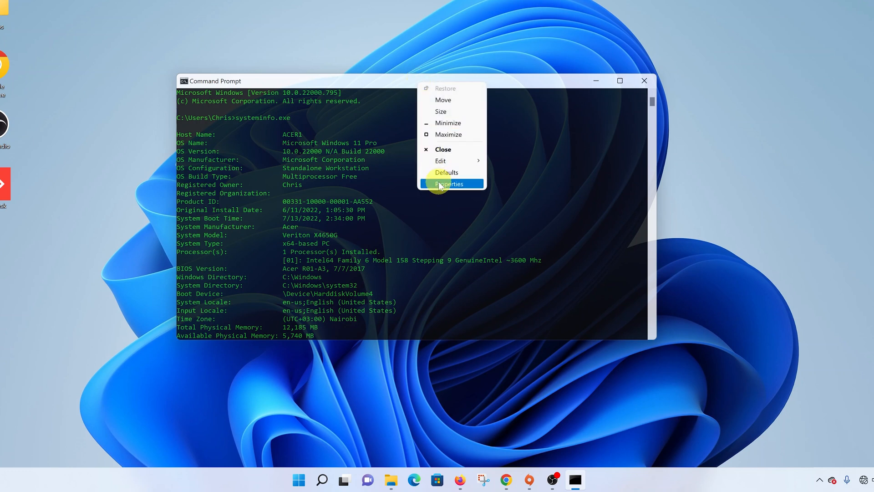
Open Properties and select Screen Text on the Colors tab
left_click(450, 184)
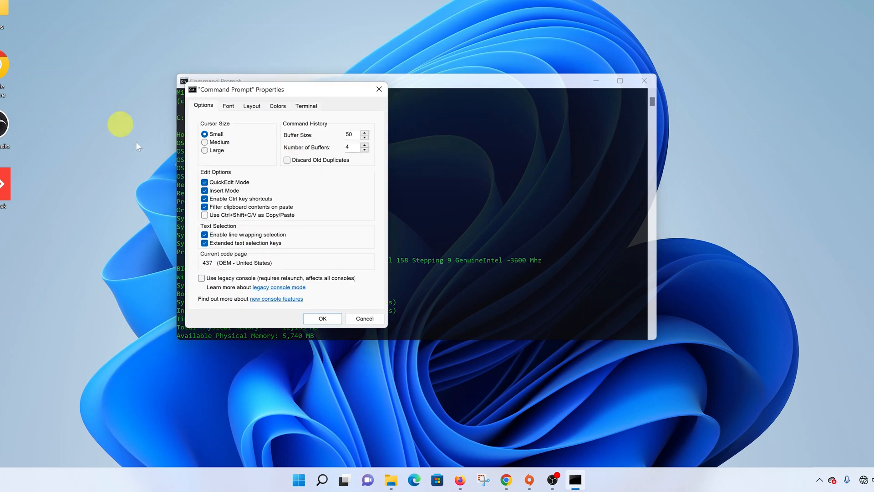
left_click(277, 105)
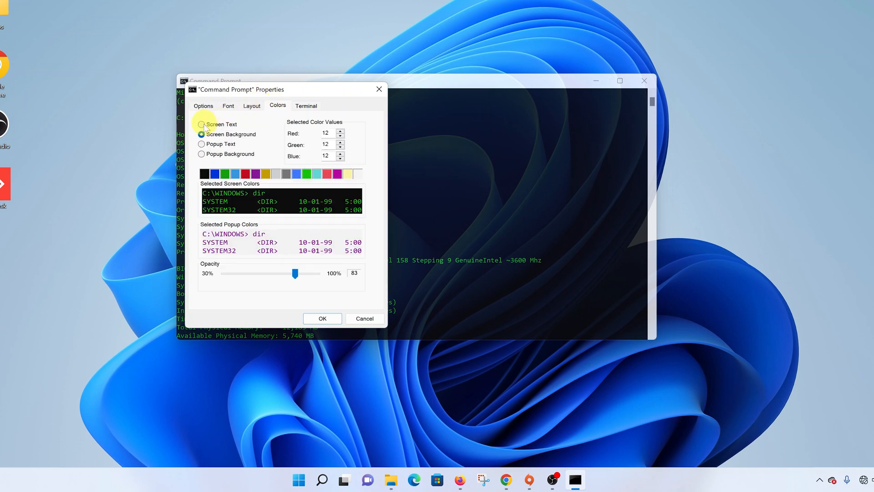
left_click(201, 124)
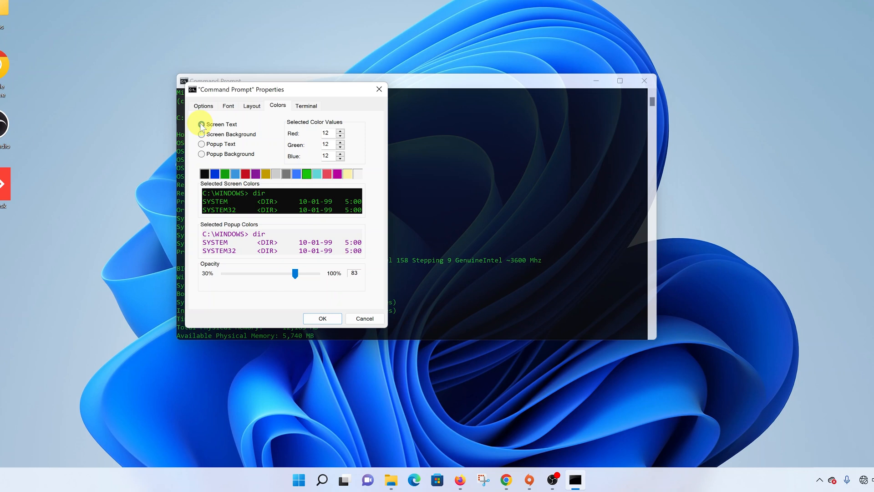
left_click(202, 124)
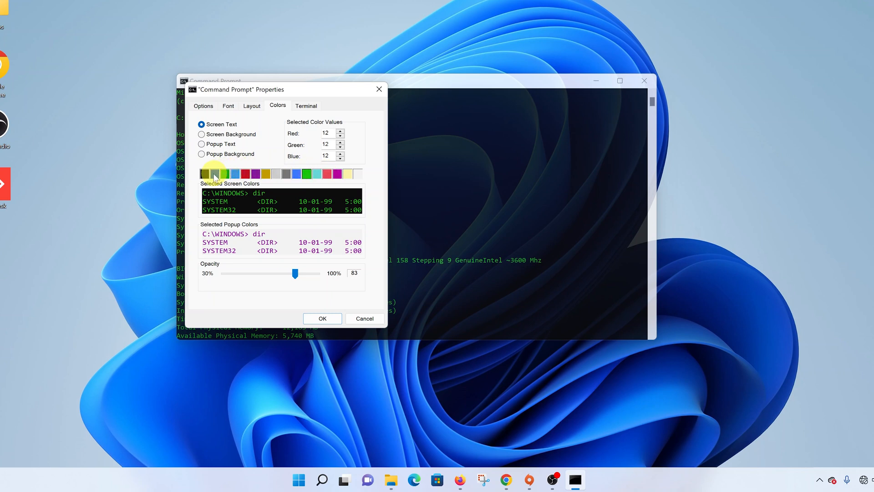
Set the screen text colour to red and apply it
left_click(204, 174)
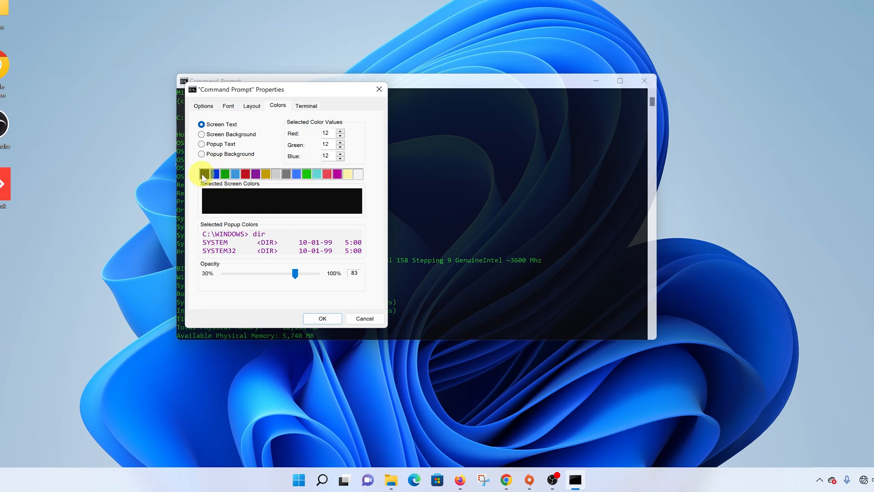
left_click(245, 173)
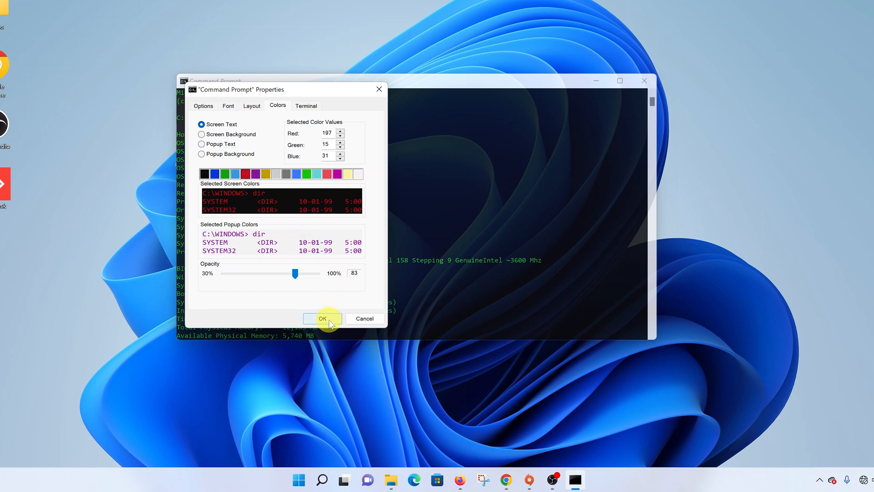
left_click(322, 318)
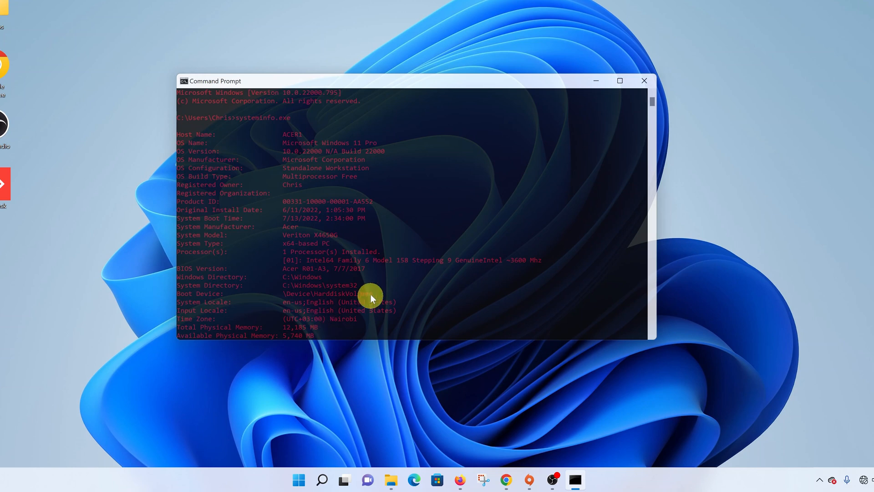
mouse_move(448, 118)
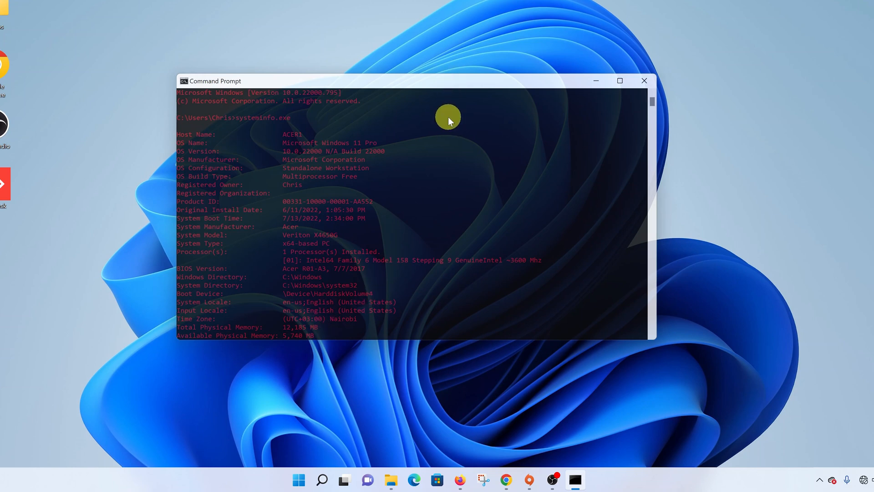
Reopen Properties and pick the green swatch for Screen Text on the Colors tab
right_click(457, 81)
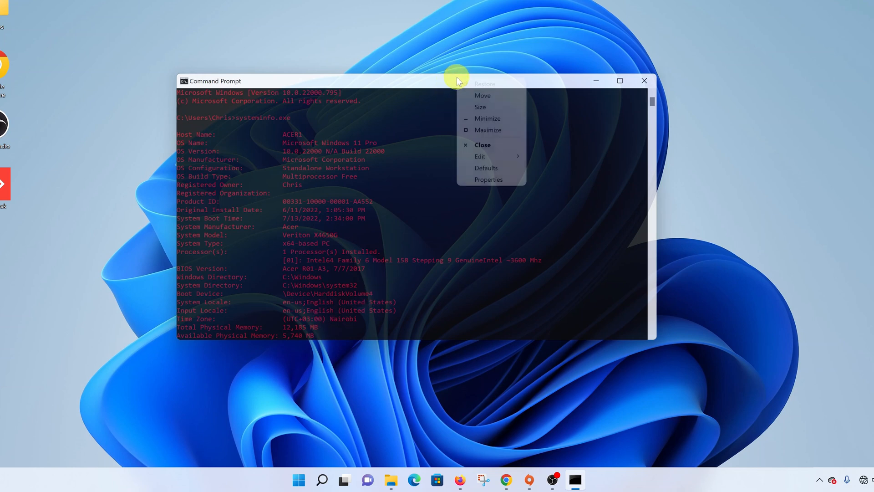
left_click(488, 179)
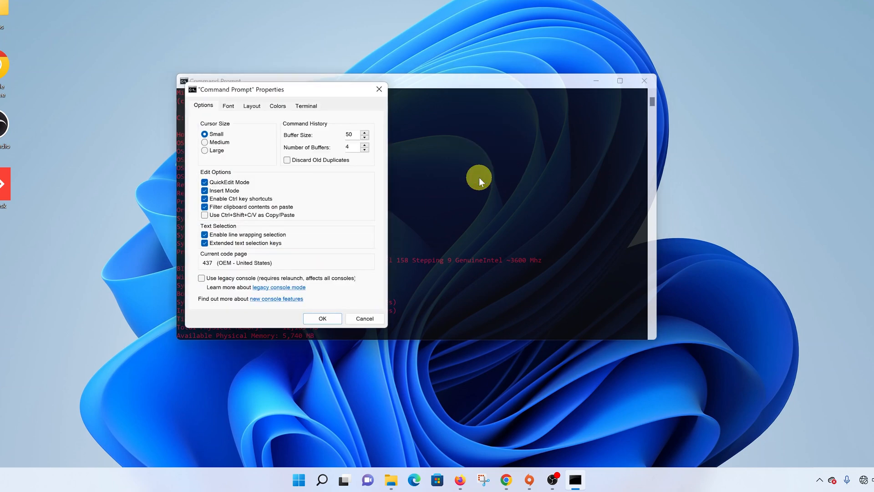
left_click(278, 105)
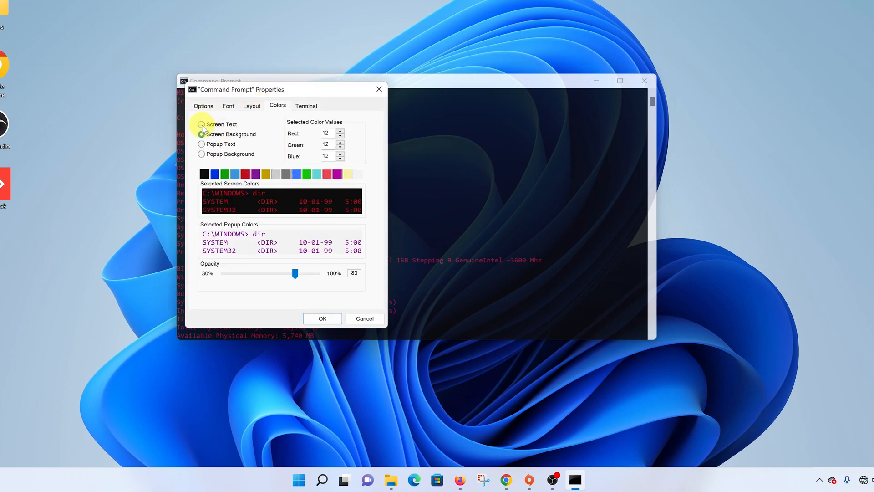
left_click(201, 124)
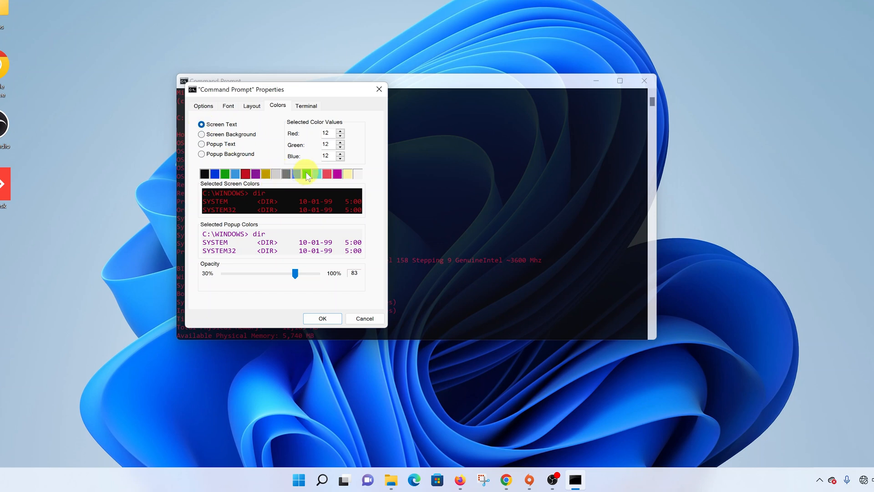
left_click(305, 174)
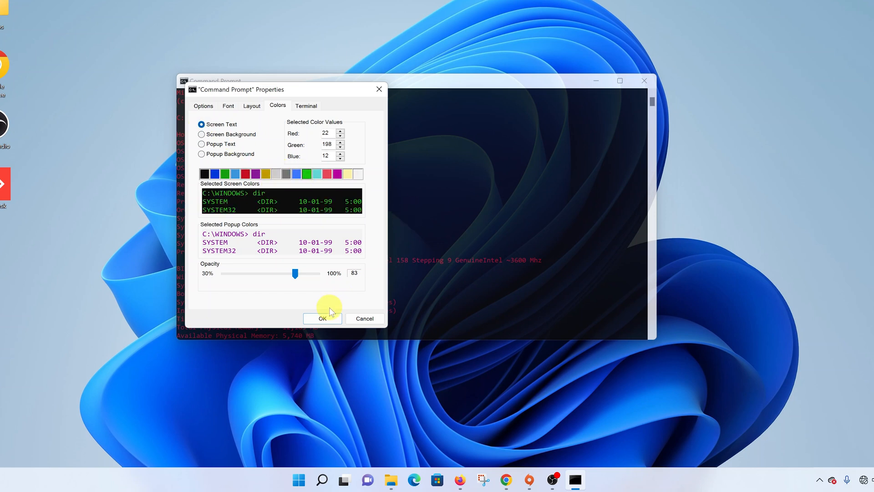
Confirm the Properties dialog with OK to apply green screen text
left_click(323, 319)
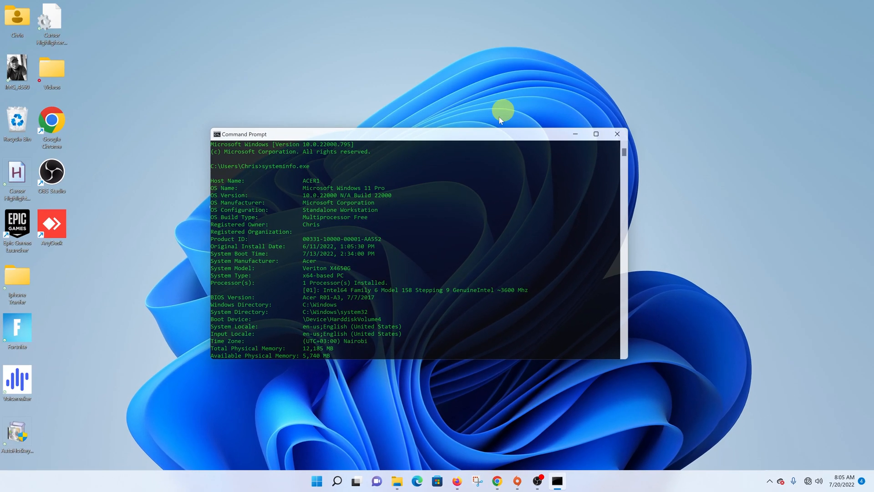
mouse_move(494, 134)
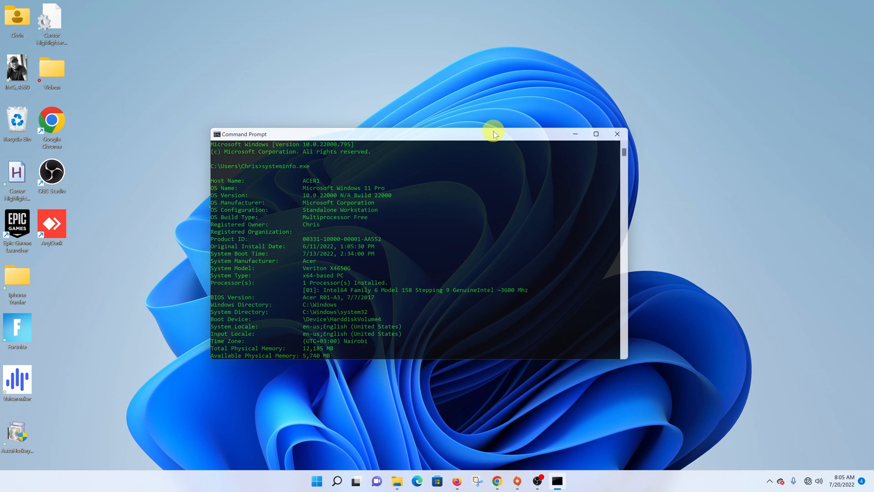